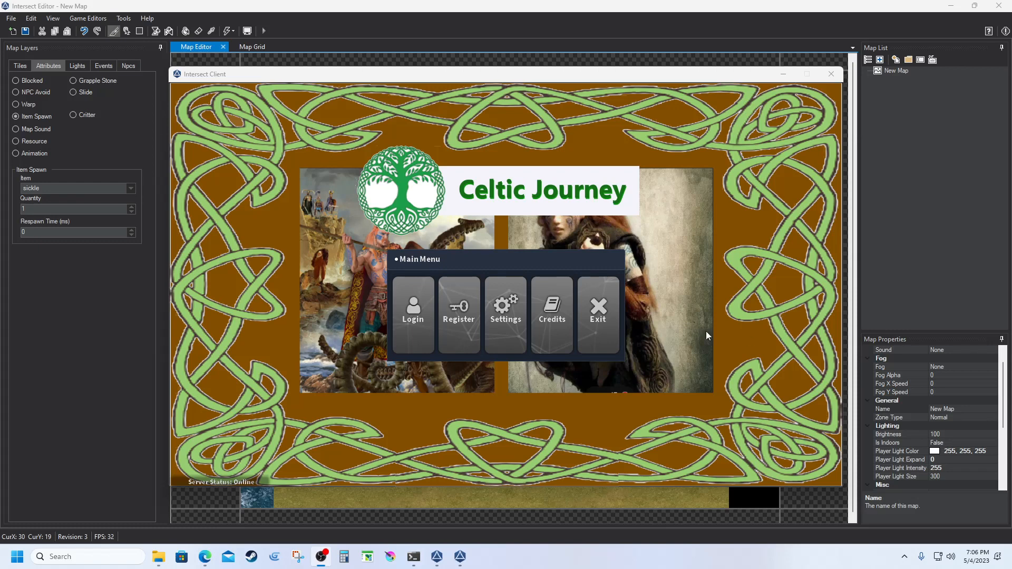
{"action": "mouse_move", "coordinate": [513, 240]}
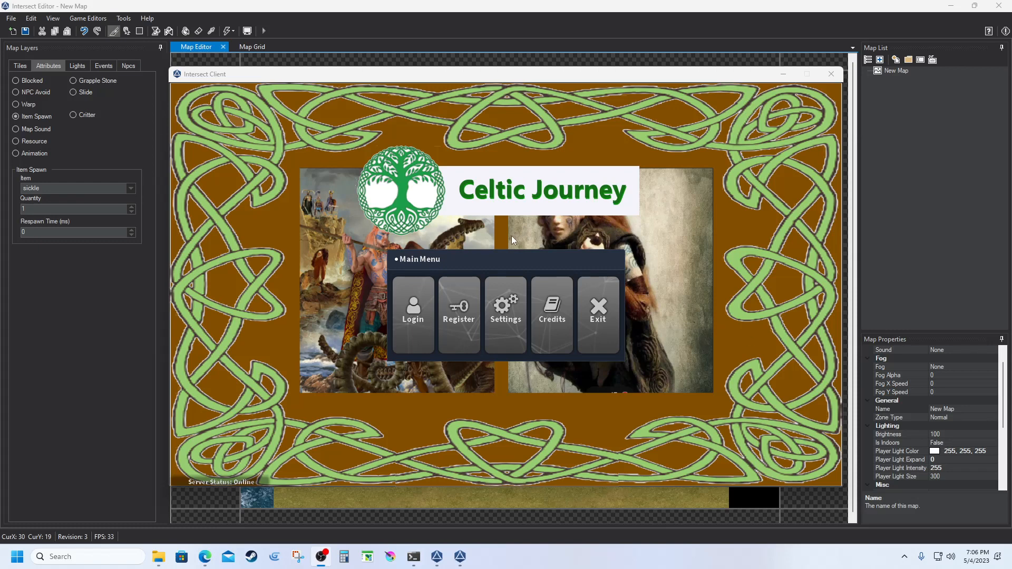
{"action": "mouse_move", "coordinate": [485, 236]}
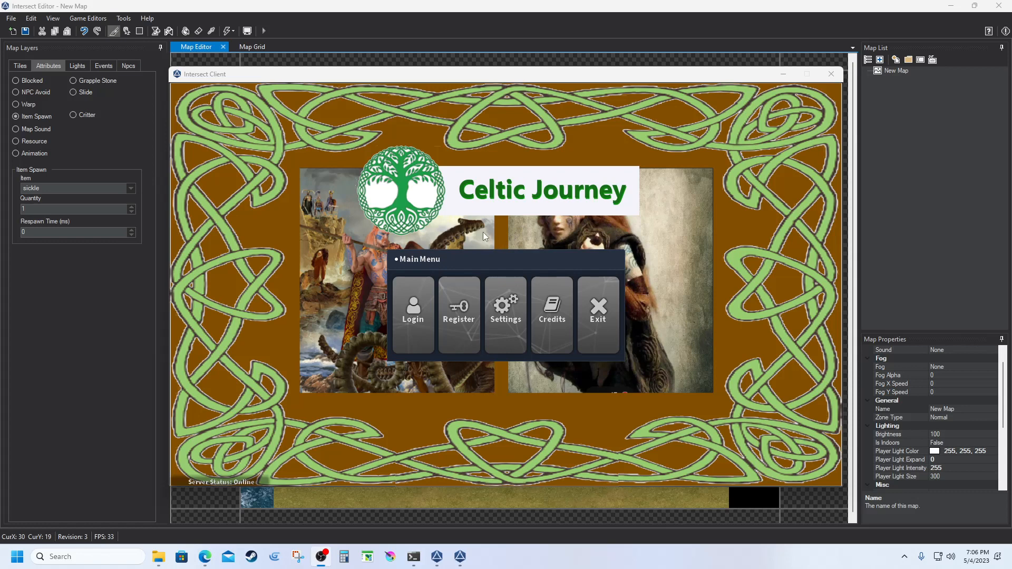
{"action": "mouse_move", "coordinate": [212, 315]}
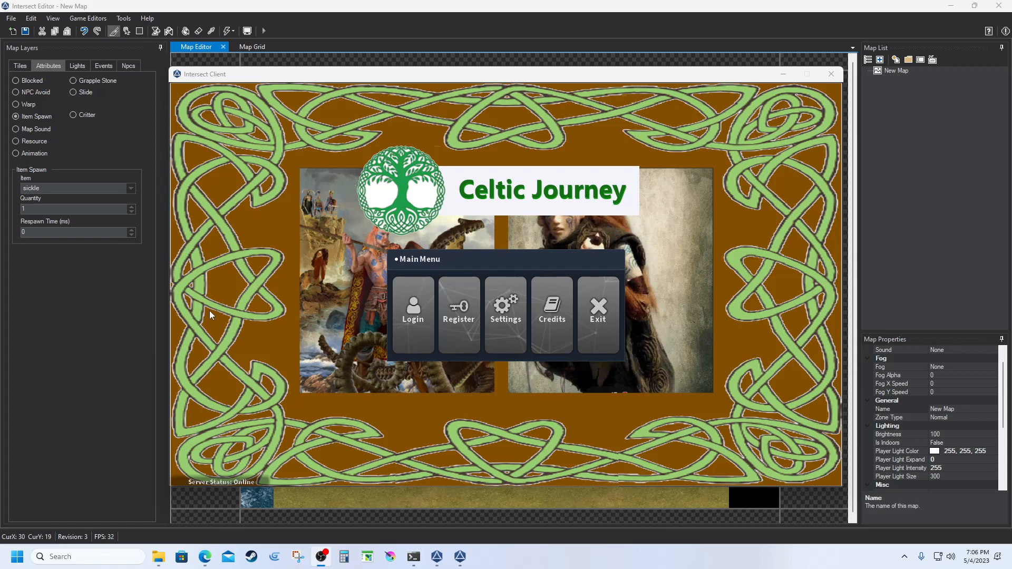
{"action": "mouse_move", "coordinate": [520, 434]}
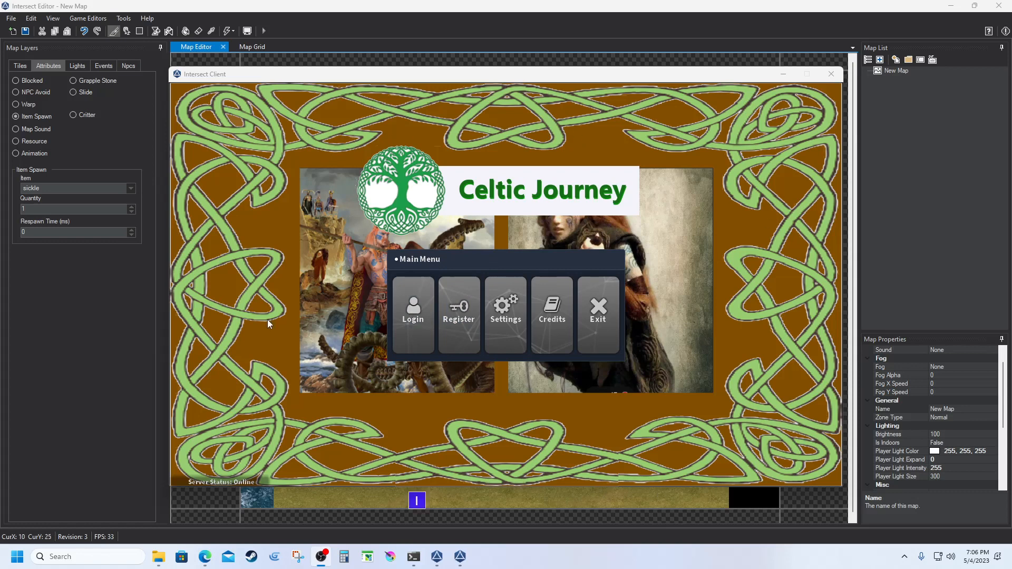
Log in with the saved account and play as the level 1 character buddica
{"action": "left_click", "coordinate": [412, 314]}
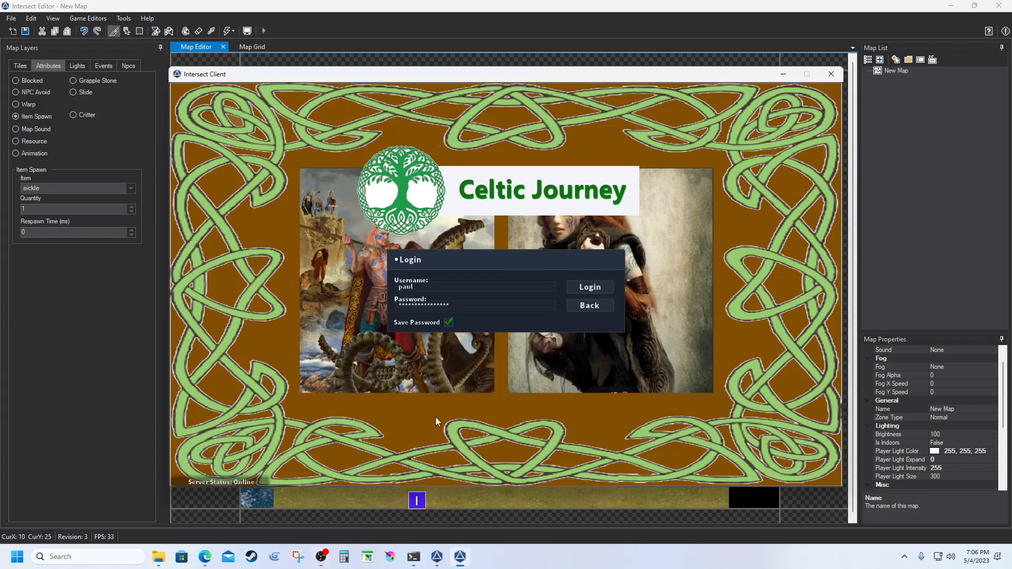
{"action": "left_click", "coordinate": [588, 286]}
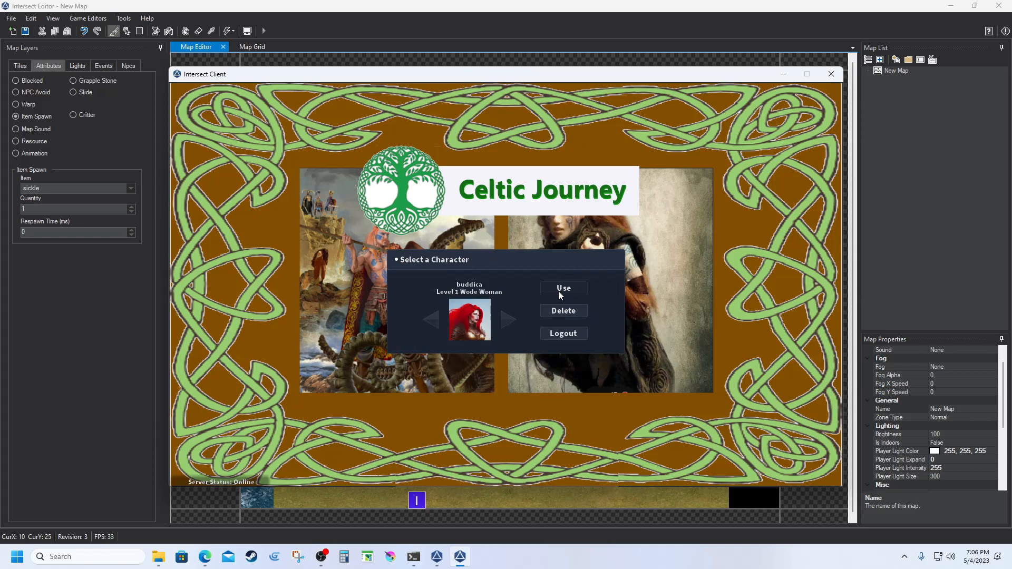
{"action": "left_click", "coordinate": [563, 288]}
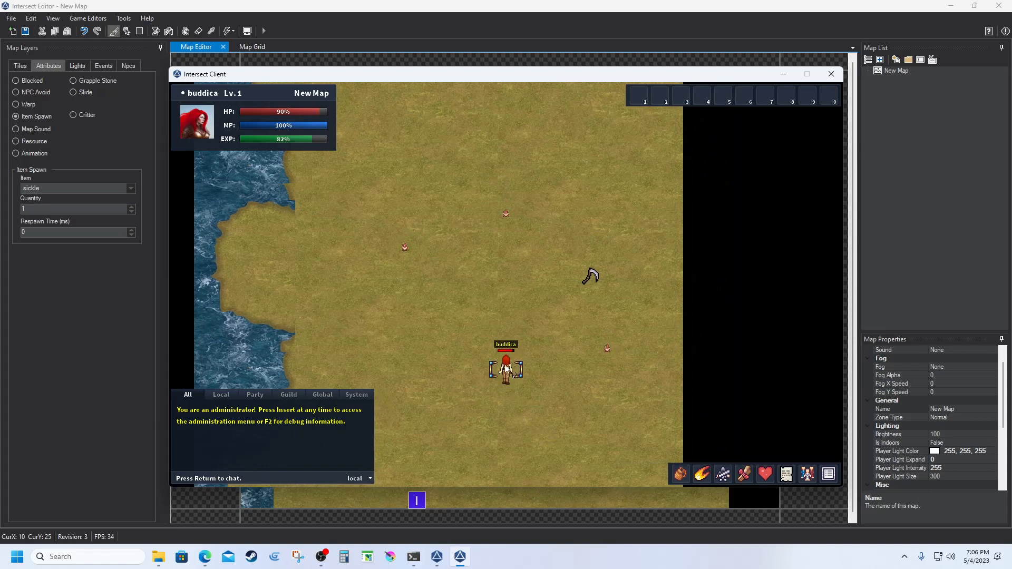
Open buddica's inventory, fight chickens to reach 88% experience, and show her status panel
{"action": "left_click", "coordinate": [679, 474]}
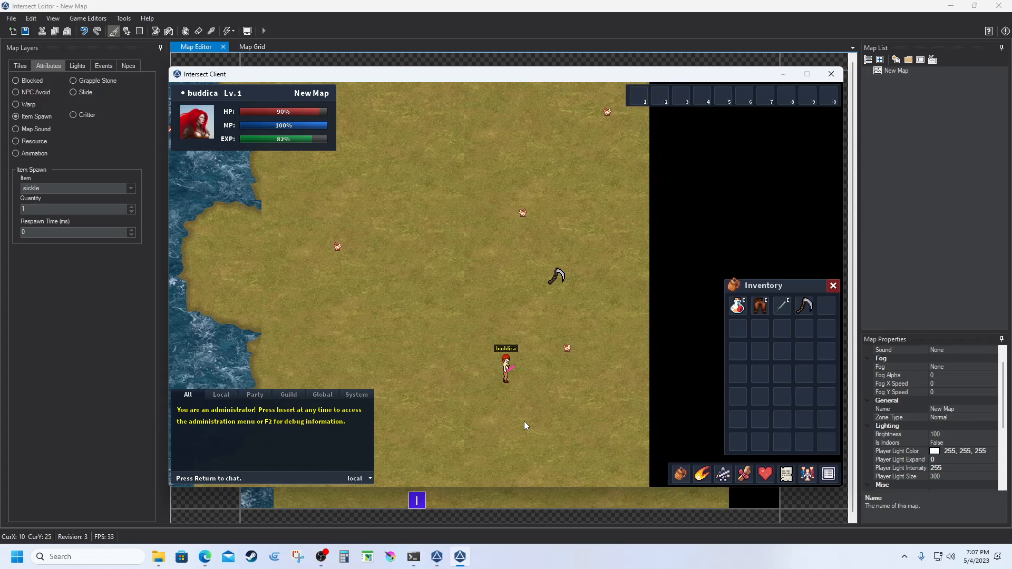
{"action": "mouse_move", "coordinate": [568, 407]}
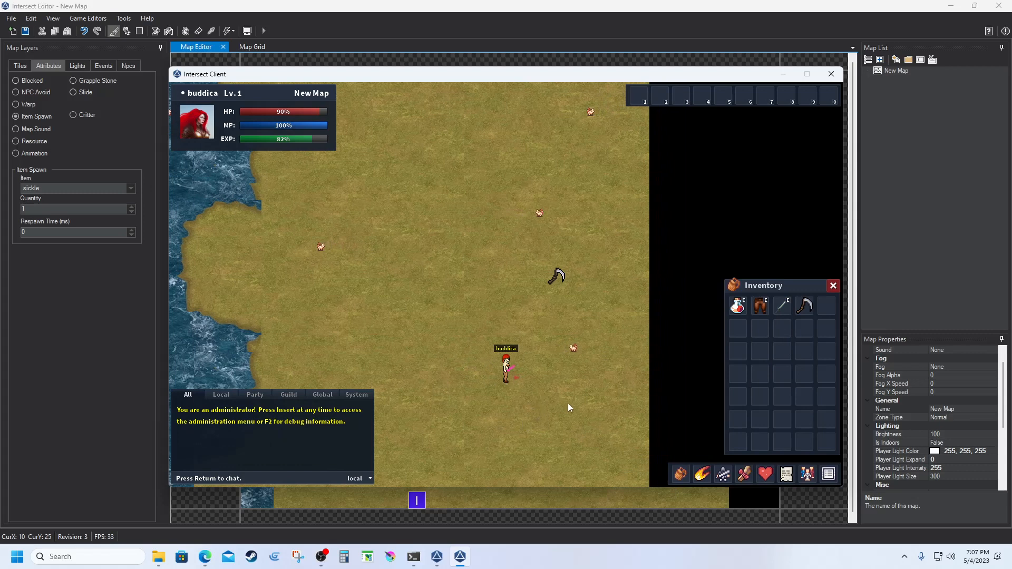
{"action": "mouse_move", "coordinate": [505, 402]}
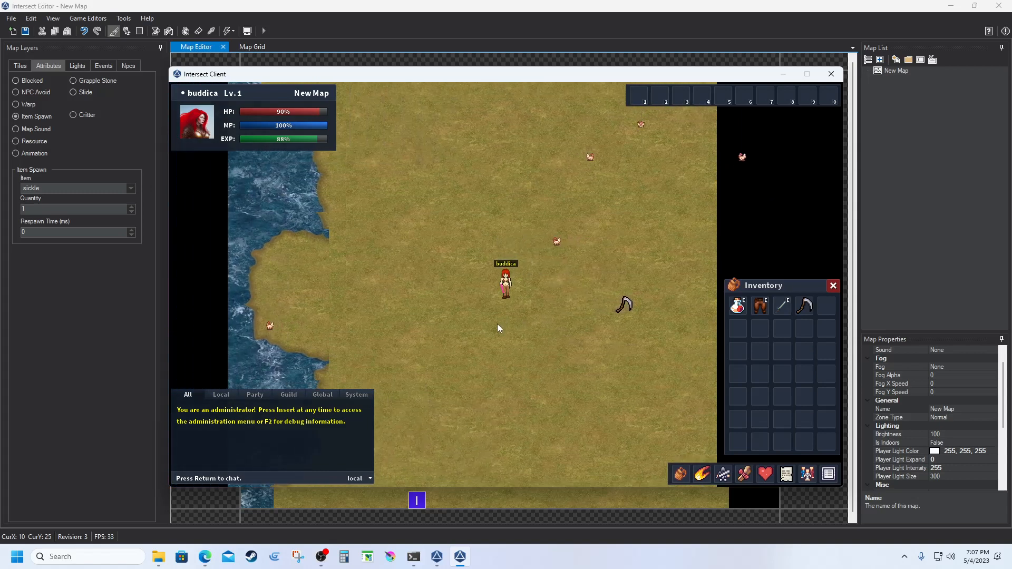
{"action": "mouse_move", "coordinate": [804, 305]}
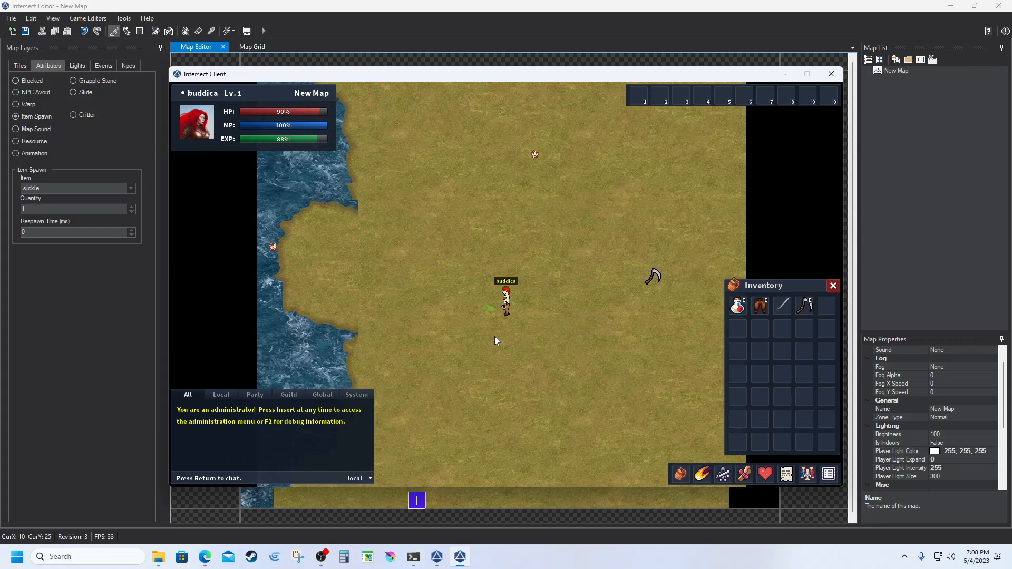
{"action": "left_click", "coordinate": [506, 302]}
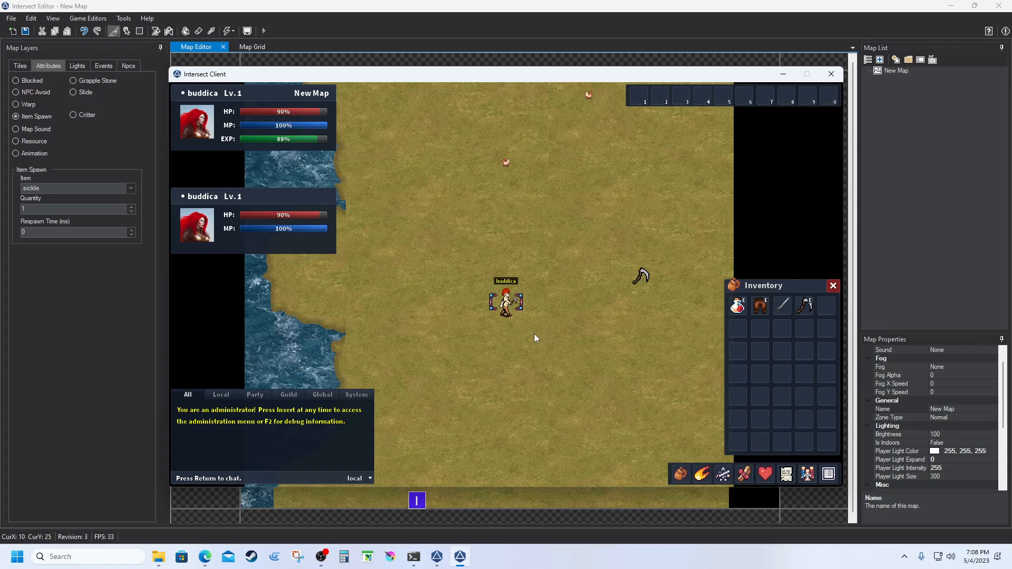
{"action": "mouse_move", "coordinate": [513, 342]}
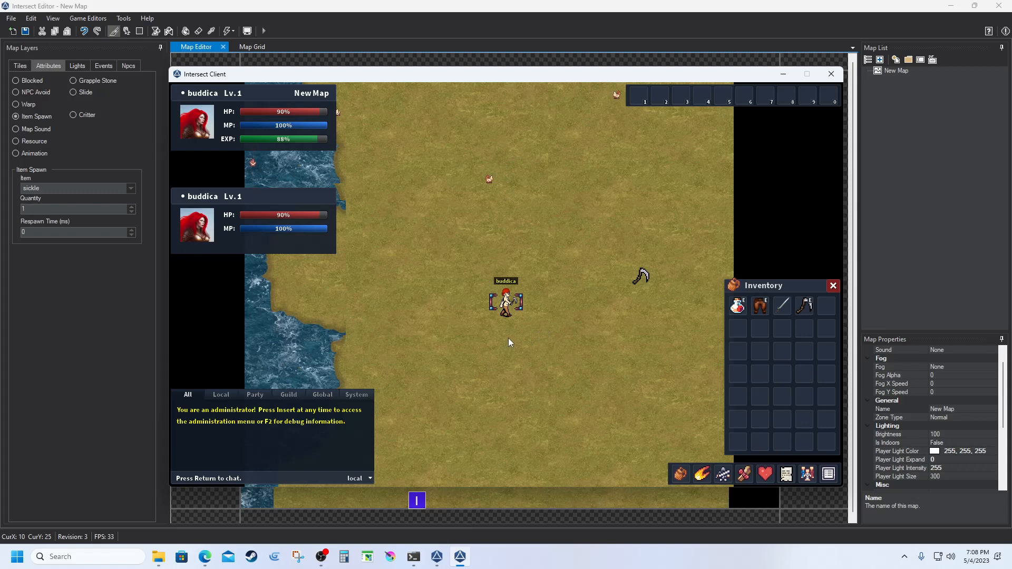
{"action": "mouse_move", "coordinate": [533, 345]}
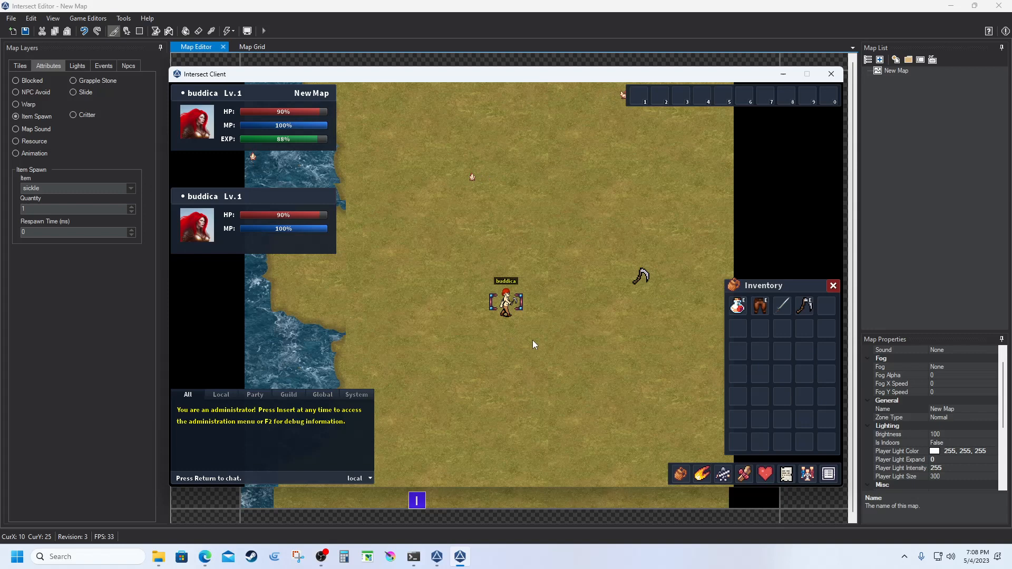
{"action": "mouse_move", "coordinate": [526, 322]}
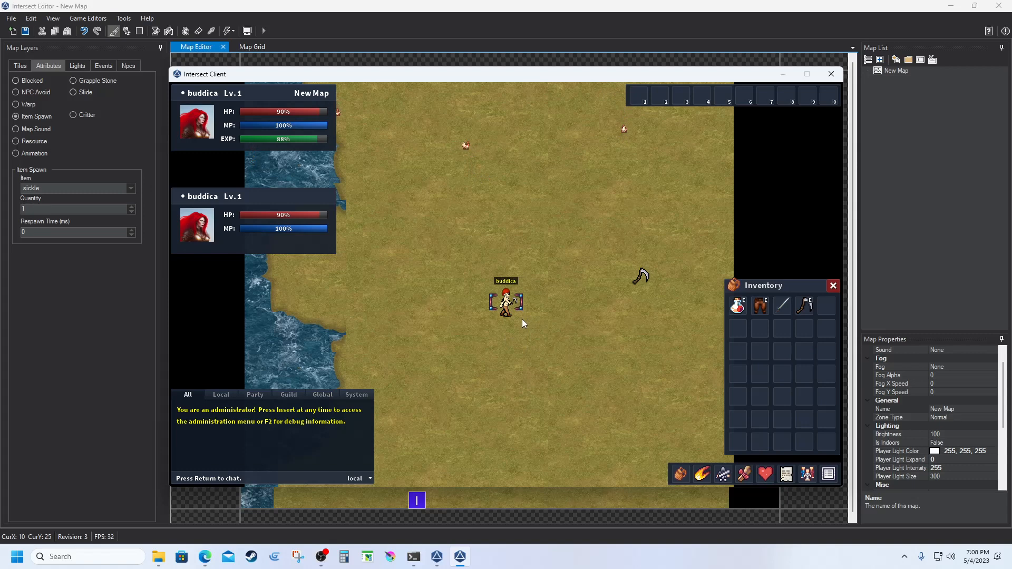
{"action": "mouse_move", "coordinate": [618, 186]}
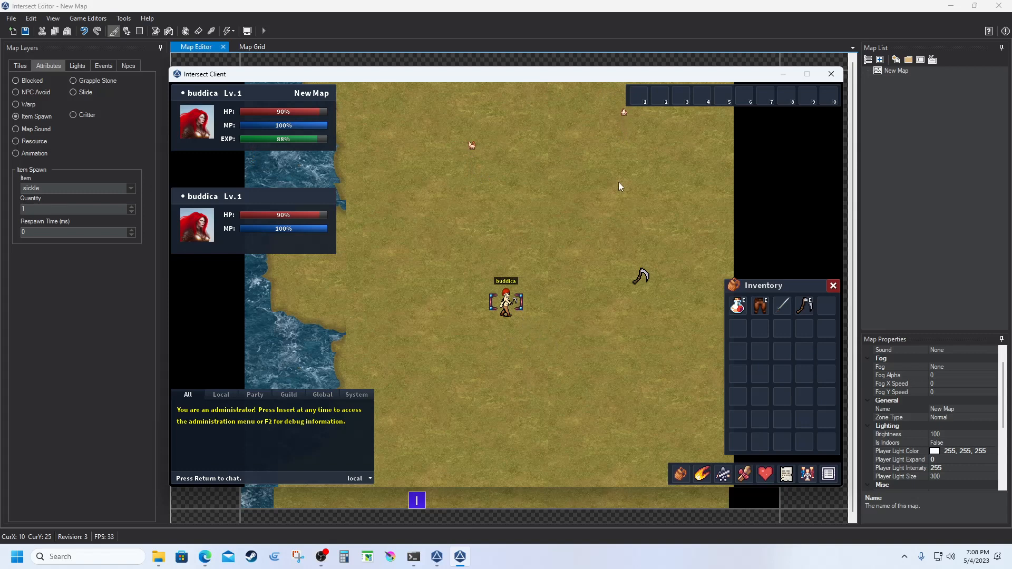
{"action": "mouse_move", "coordinate": [443, 155]}
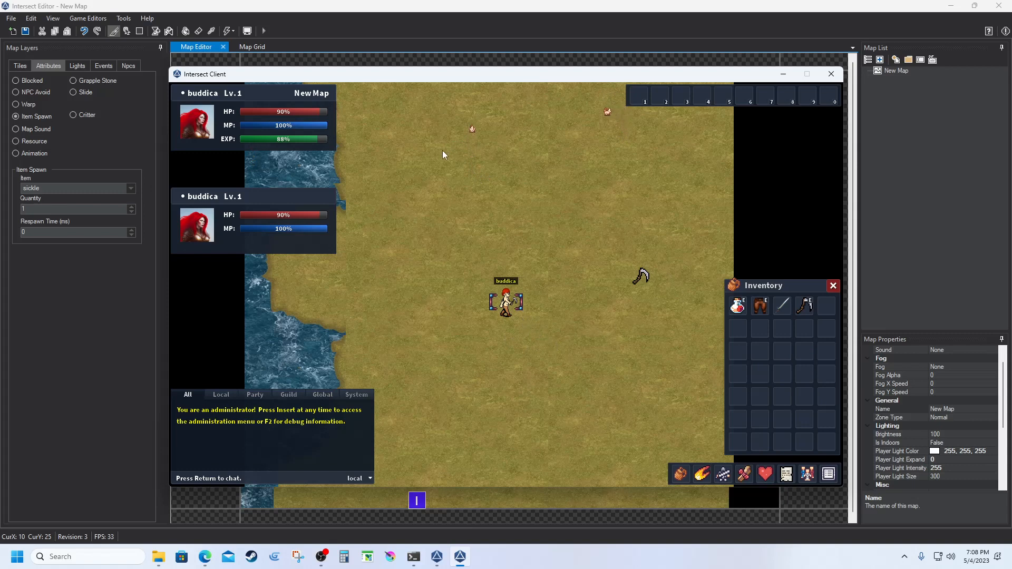
{"action": "mouse_move", "coordinate": [476, 144]}
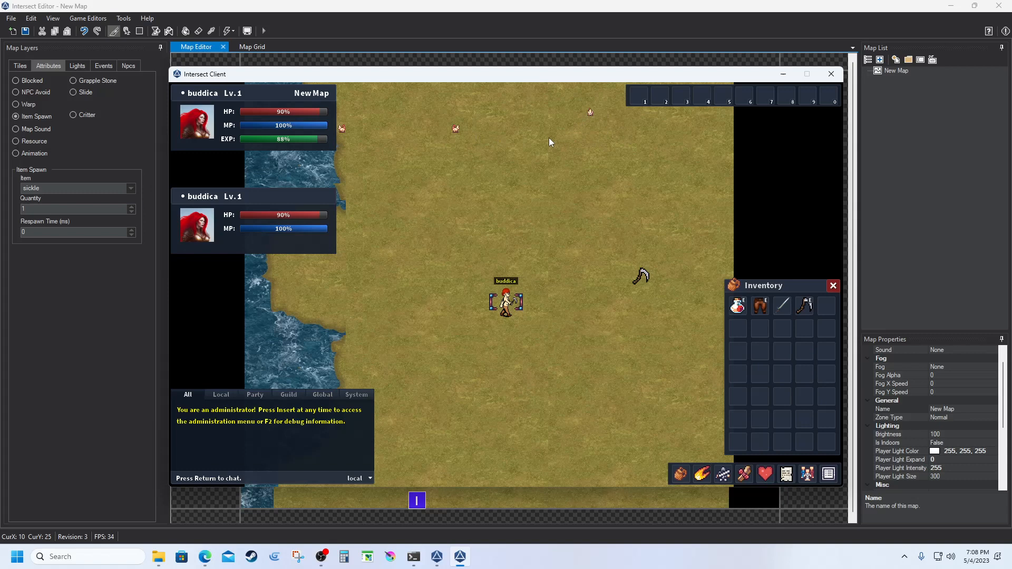
{"action": "mouse_move", "coordinate": [382, 230]}
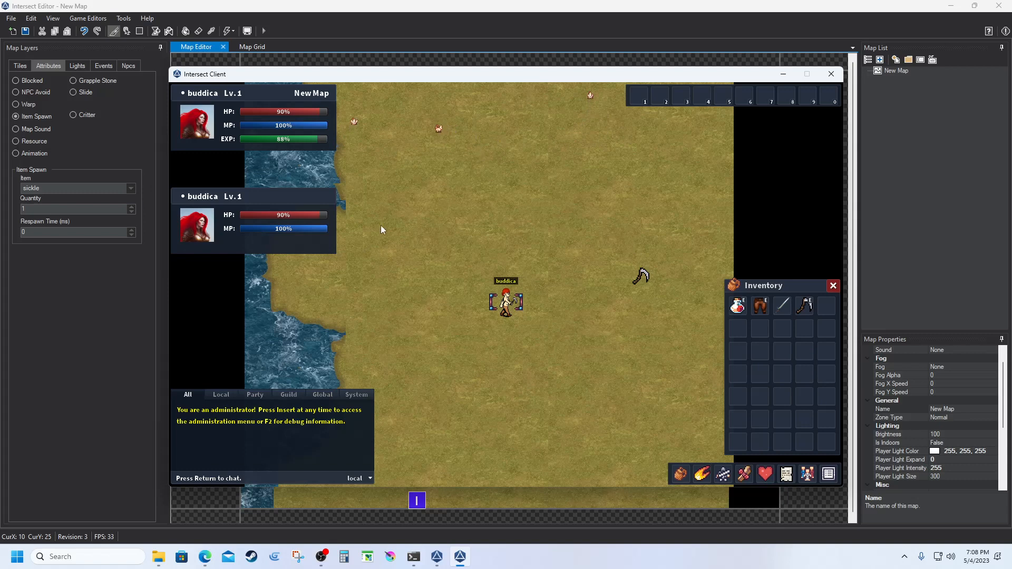